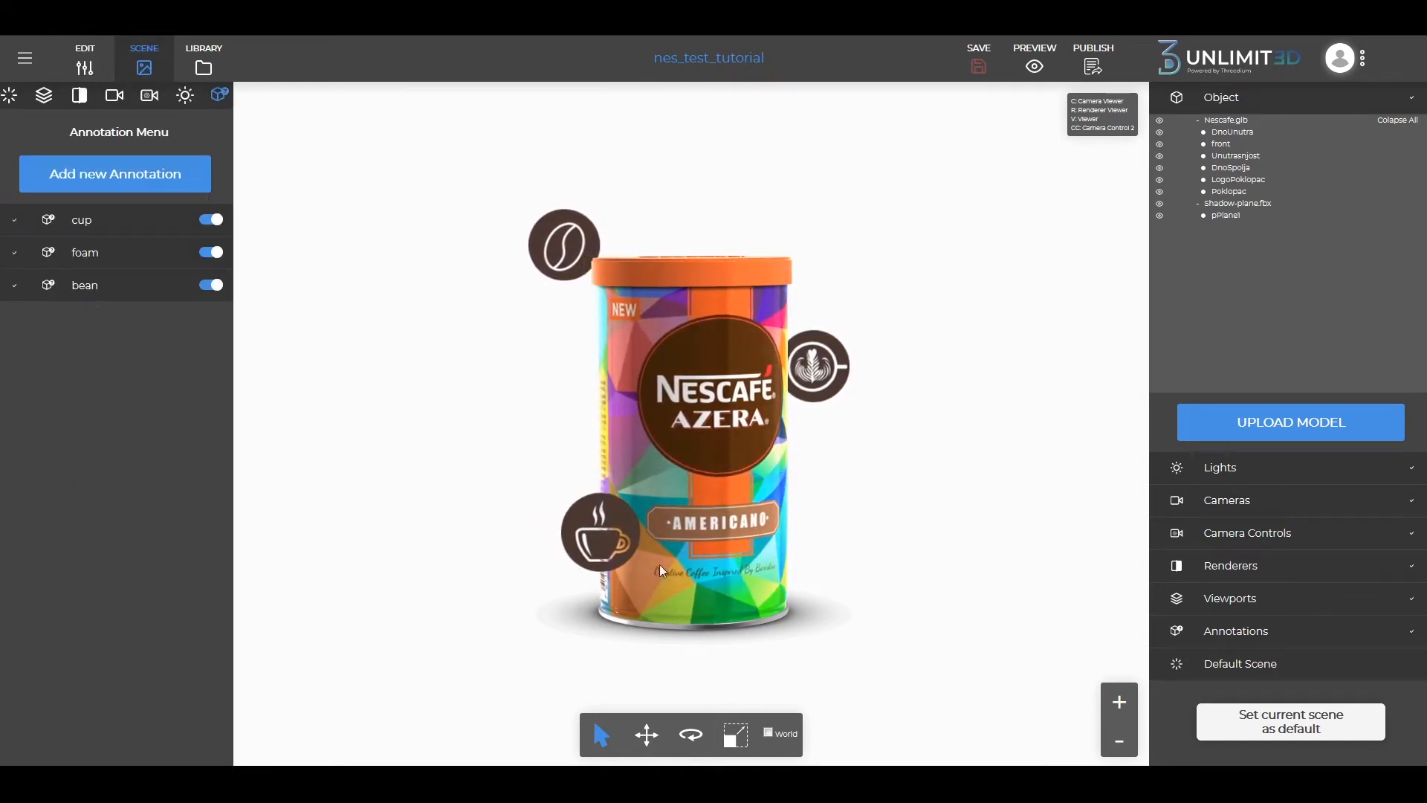
# Step: Hide the bean annotation and then show it again in the coffee can scene
pyautogui.click(211, 219)
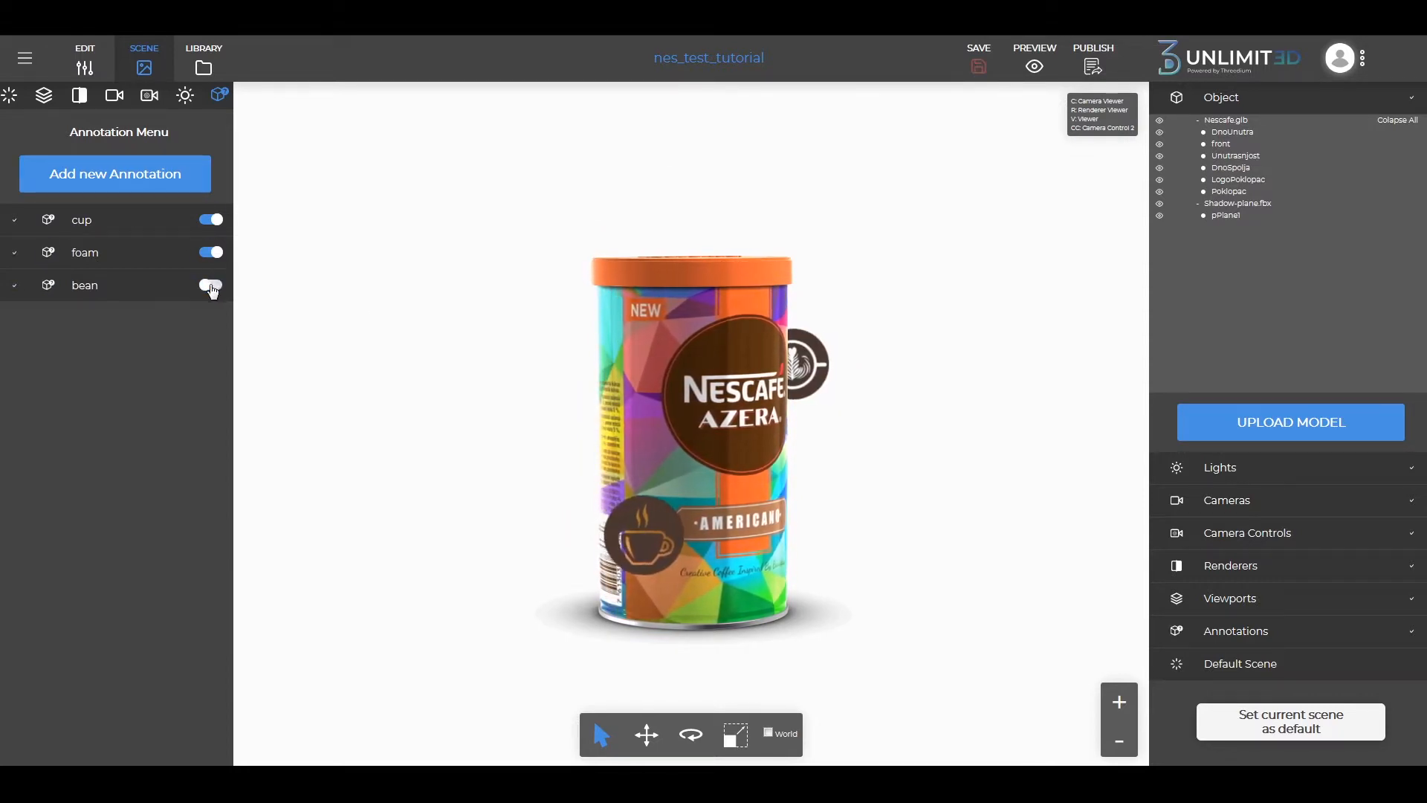
pyautogui.click(211, 285)
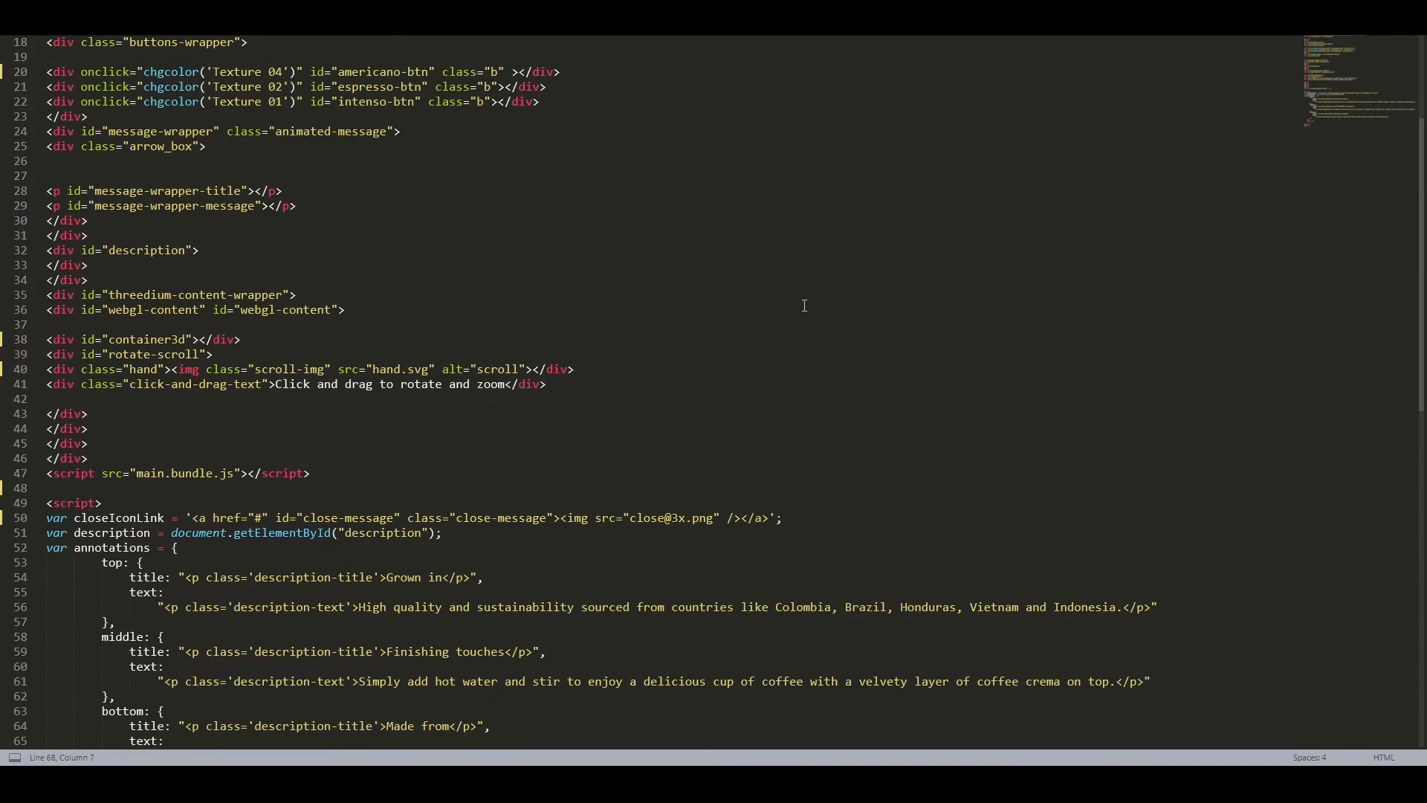
pyautogui.scroll(-3)
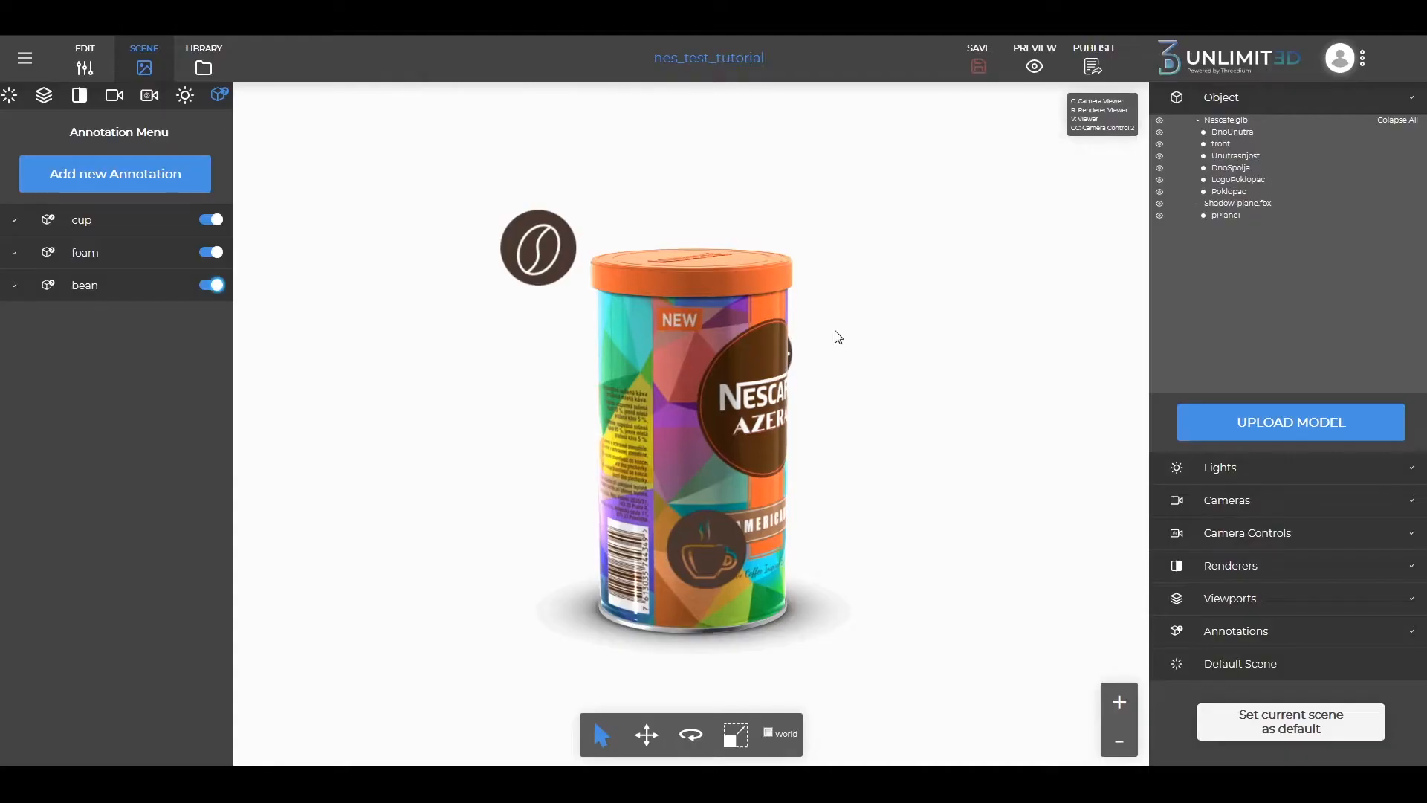
pyautogui.click(1033, 58)
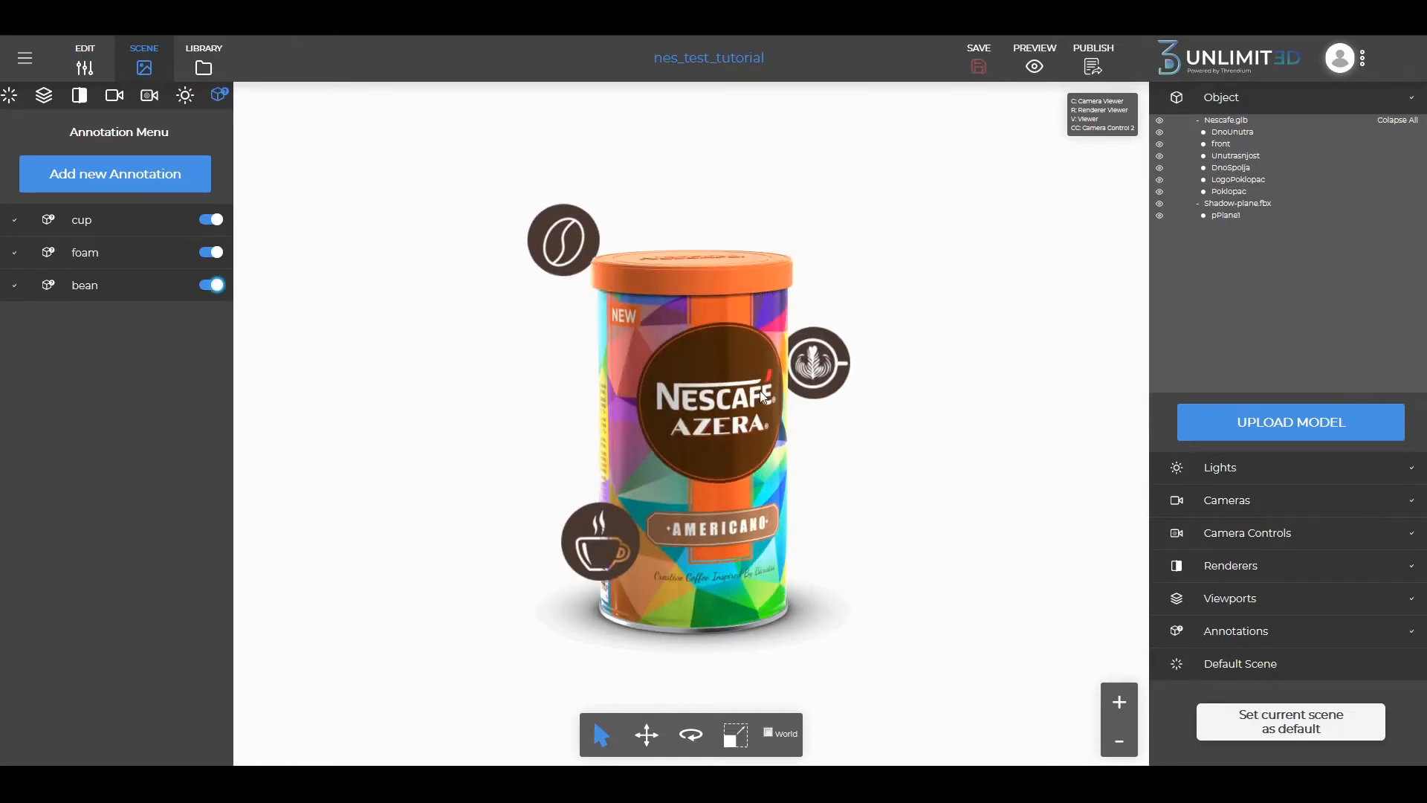
# Step: Republish the Nescafé scene, replacing the live version, and select the new Code API snippet
pyautogui.click(1092, 53)
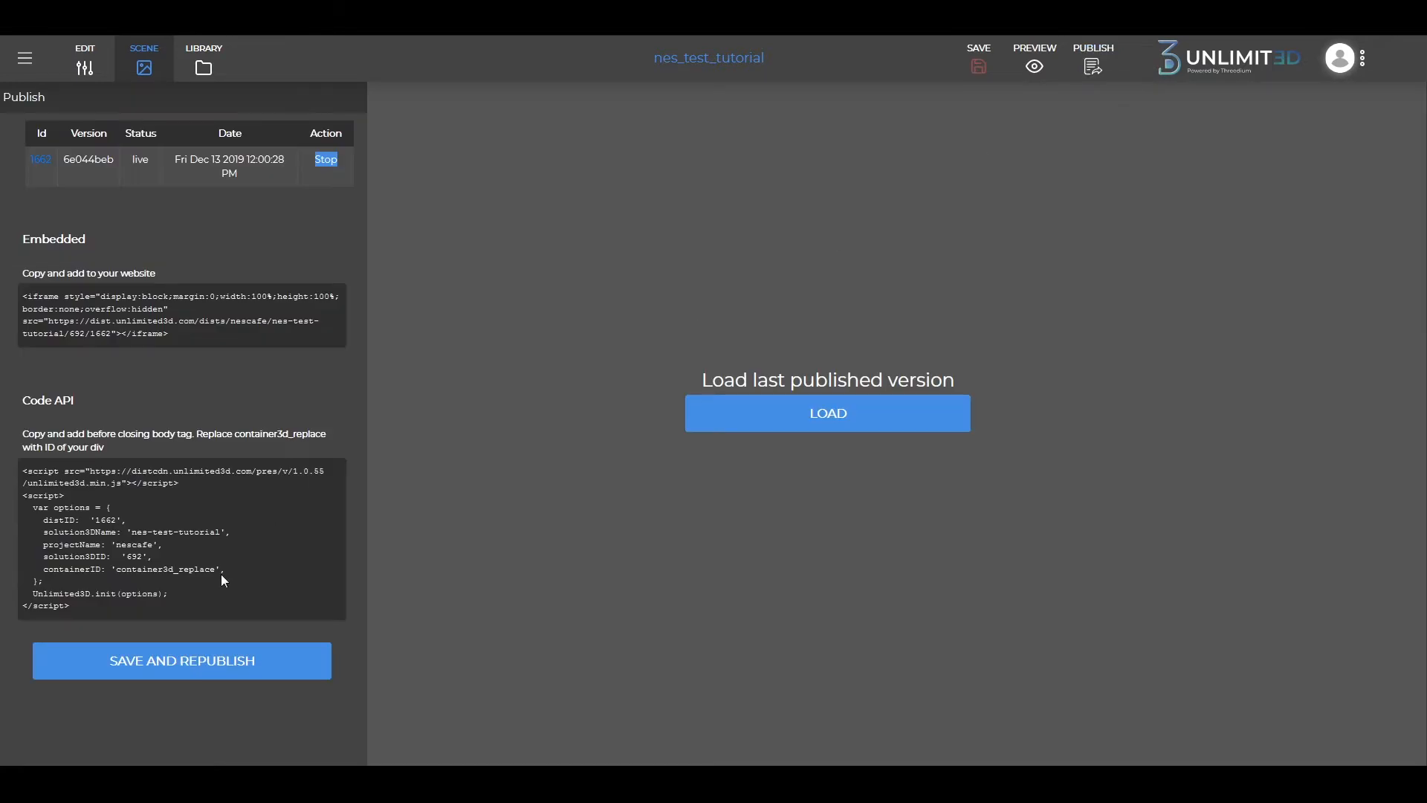
pyautogui.click(181, 660)
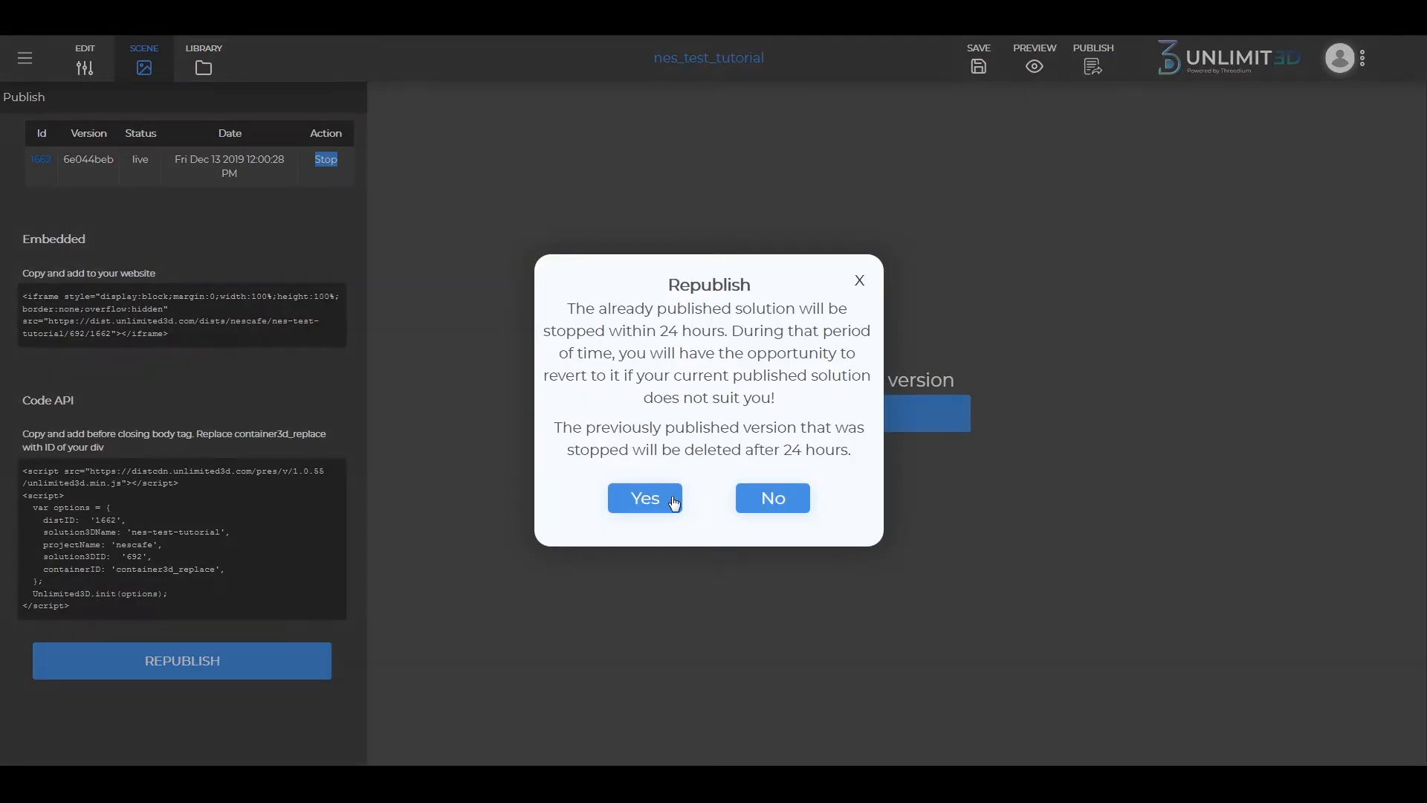
pyautogui.click(645, 498)
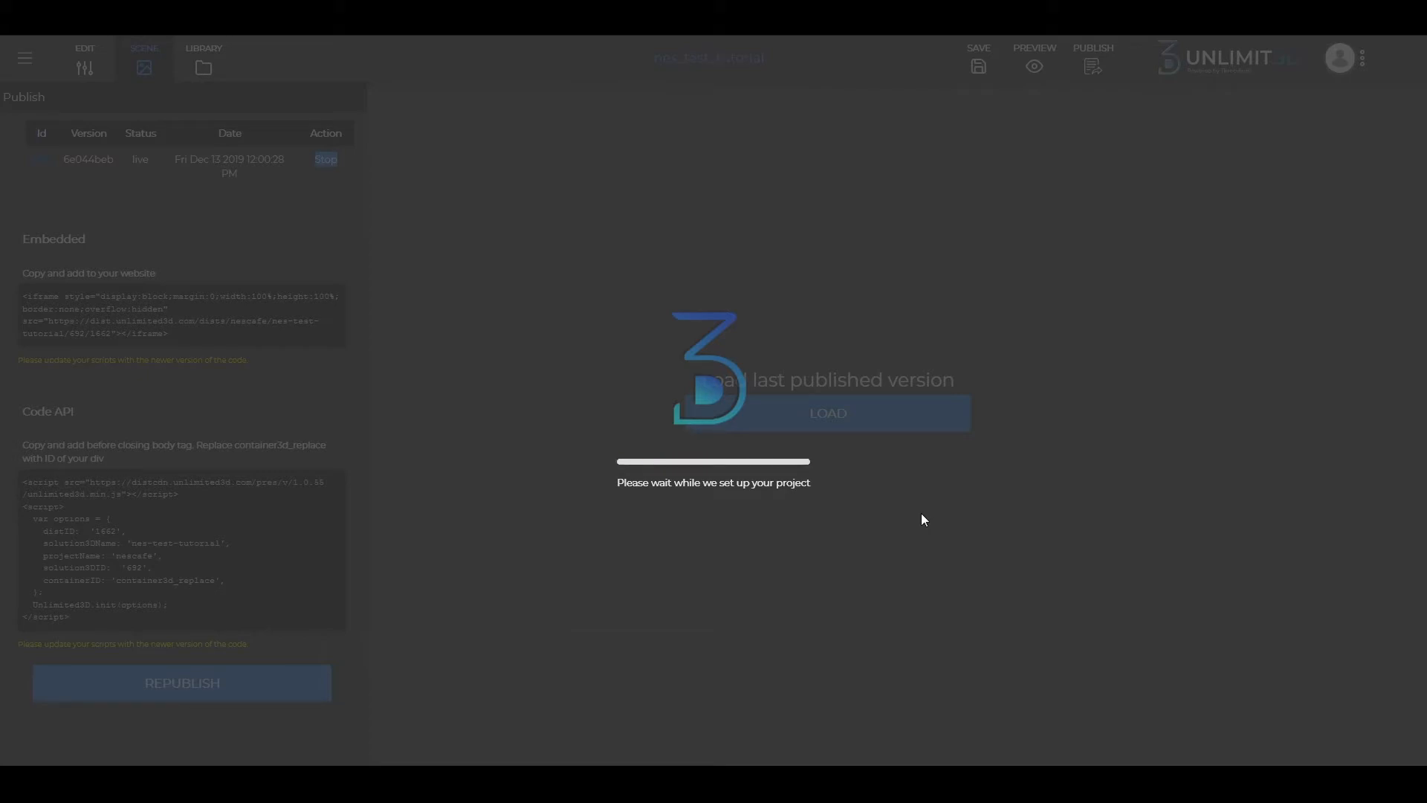
pyautogui.click(181, 682)
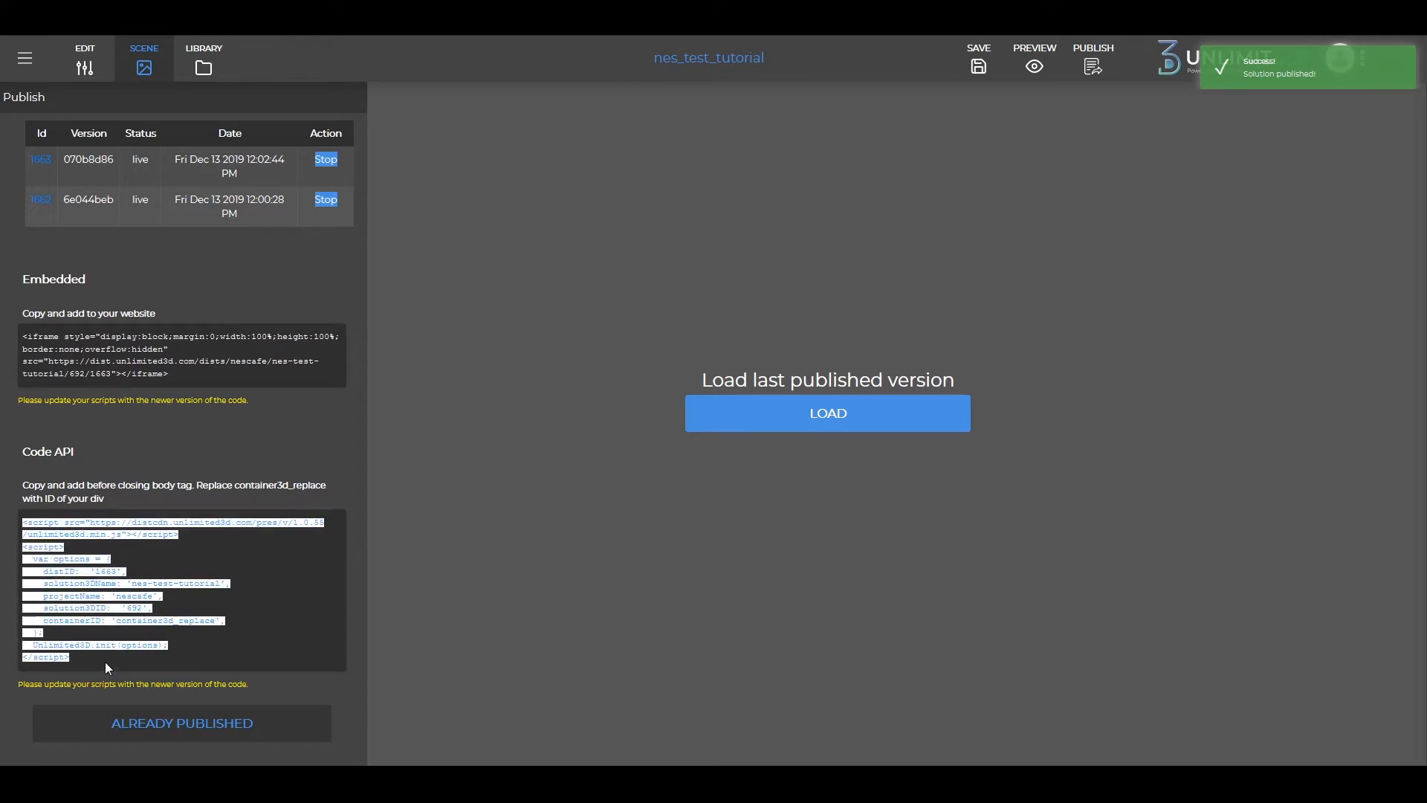
# Step: Paste the distID 1663 loader script before </body> with containerID set to 'container3d'
pyautogui.rightClick(107, 668)
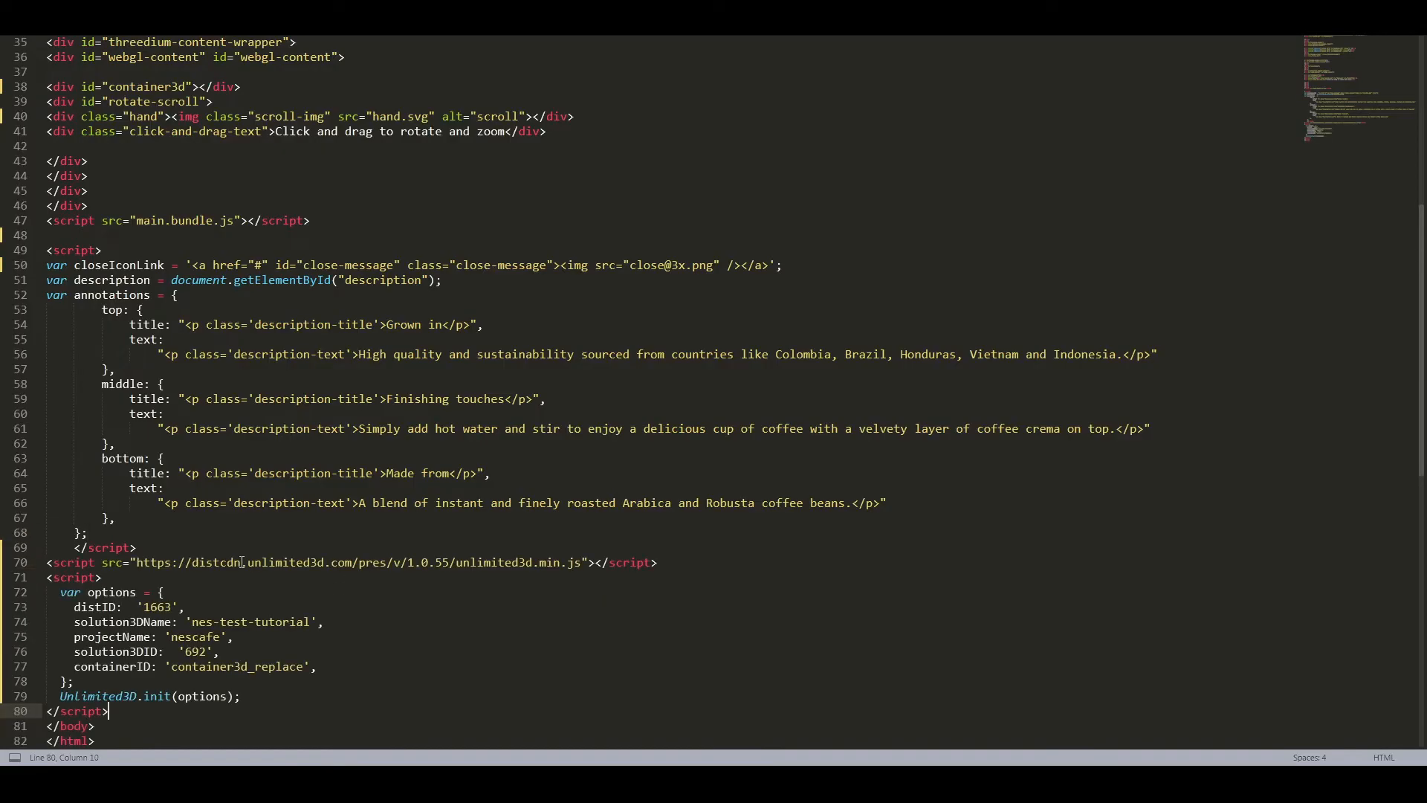
pyautogui.scroll(-3)
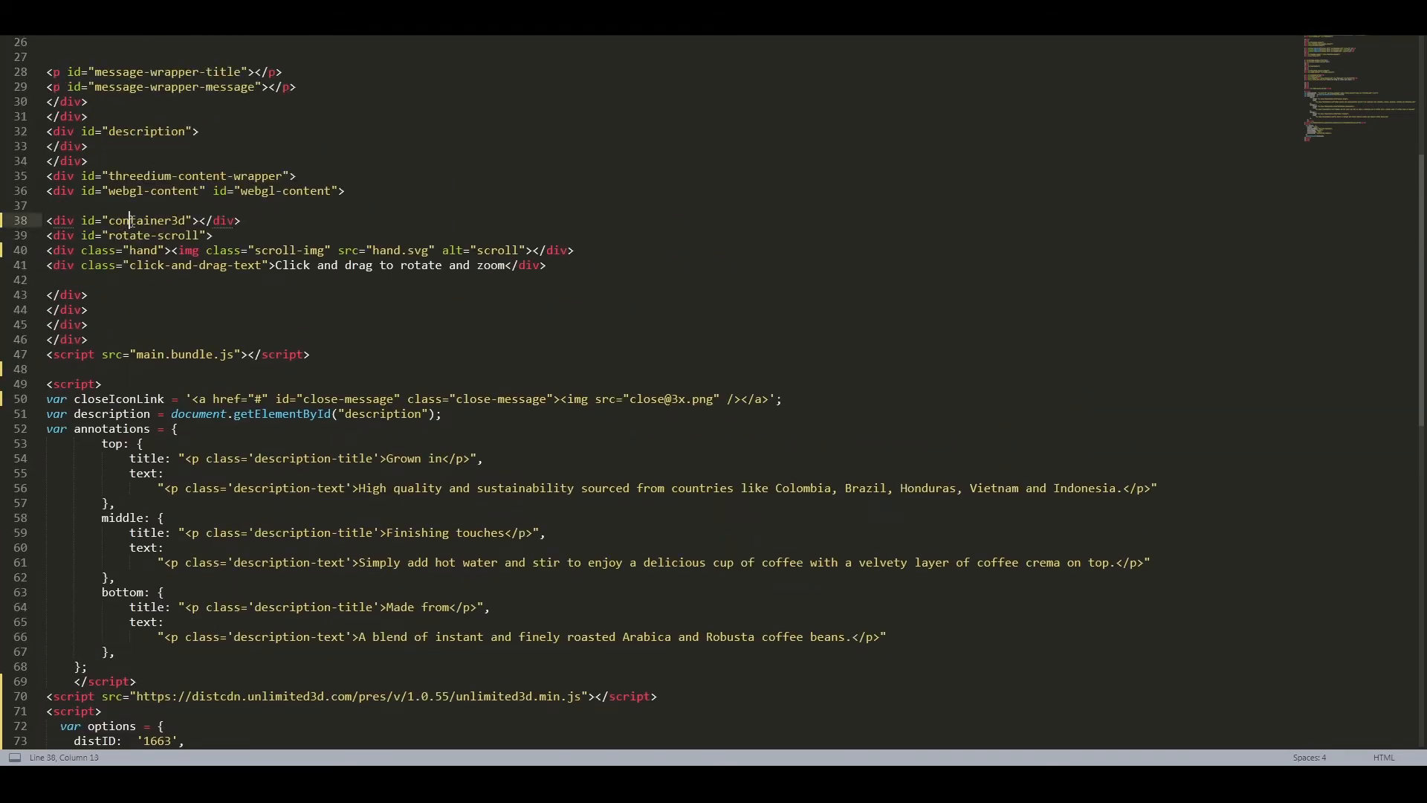
pyautogui.scroll(-3)
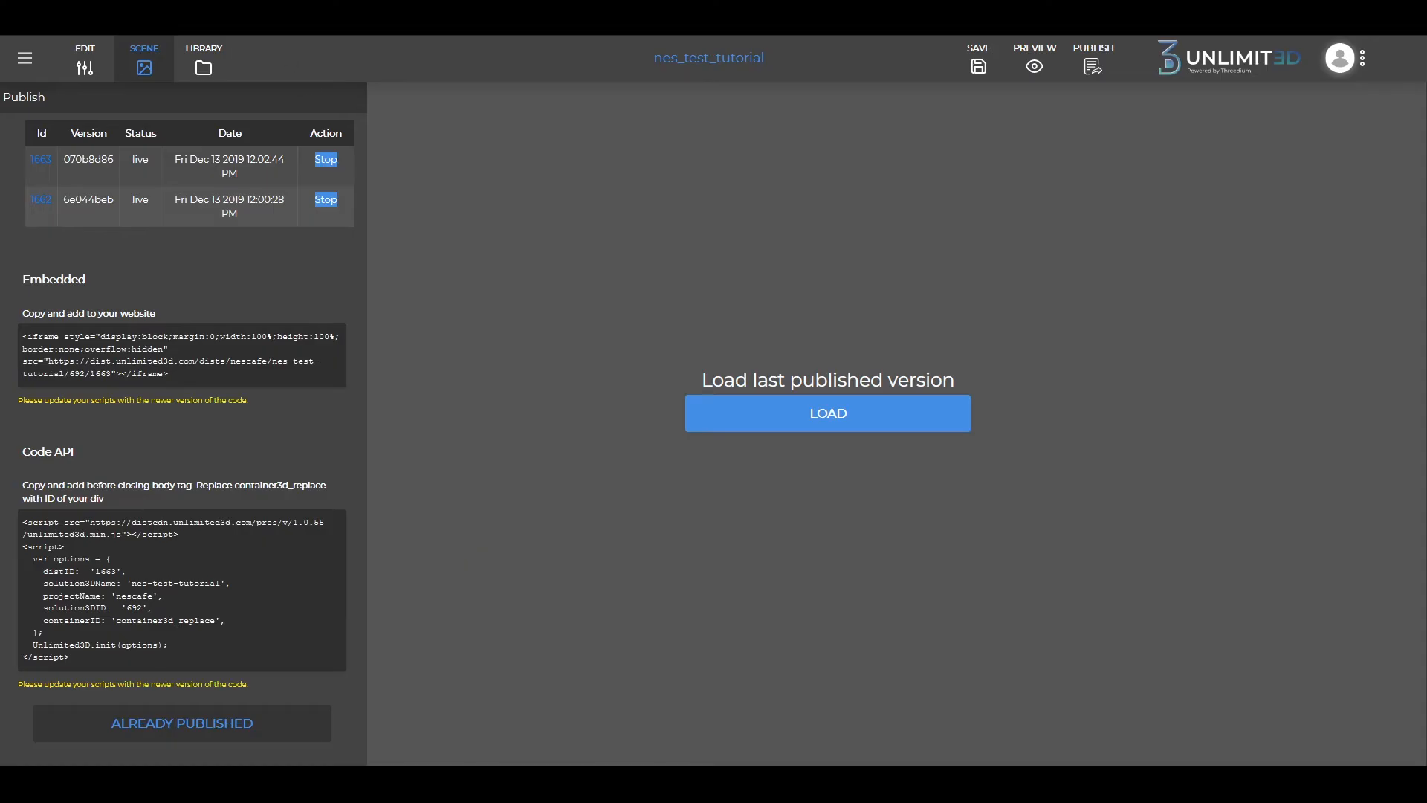
pyautogui.click(826, 412)
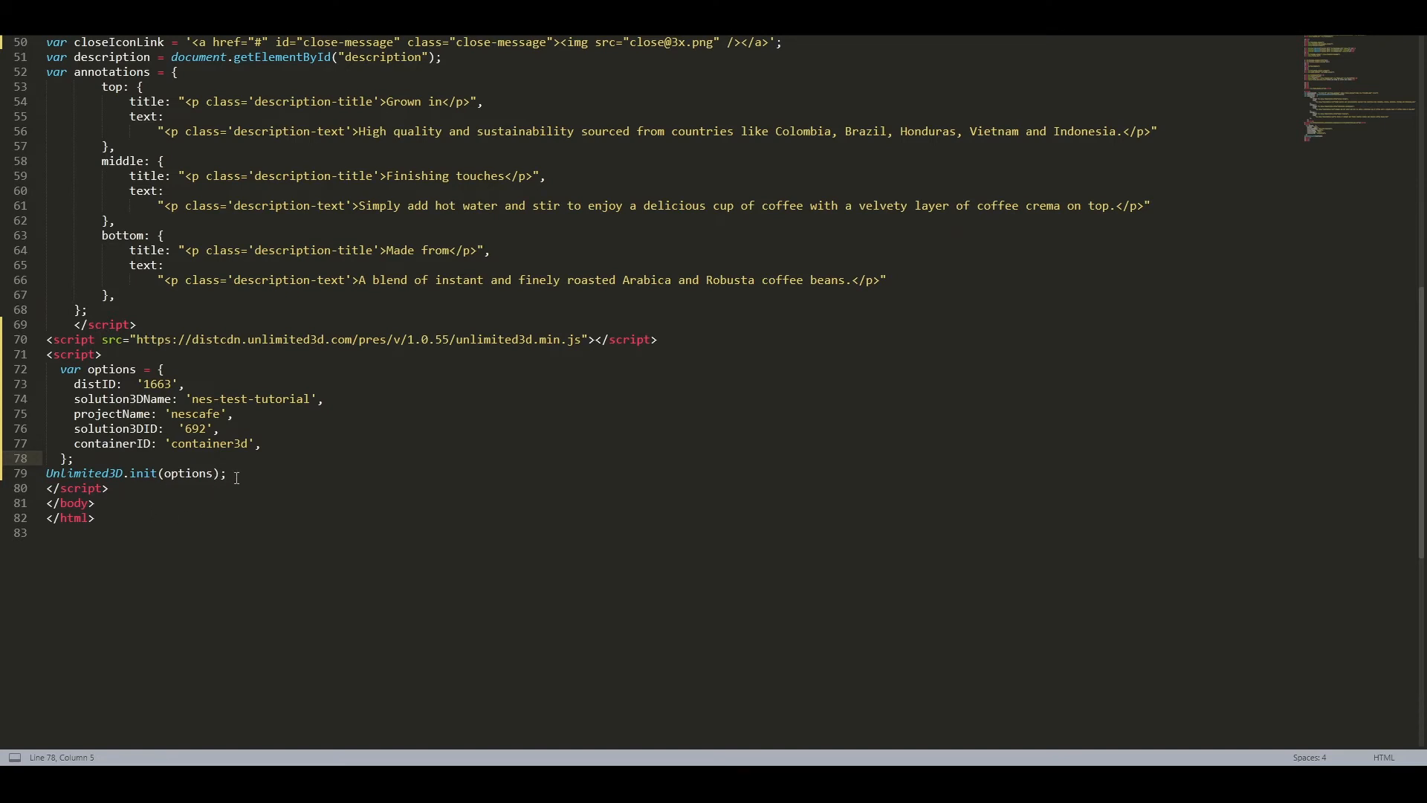
# Step: Replace the init call with an onPointerClick annotation switch, close-message listener and transparent-viewport callback
pyautogui.doubleClick(81, 487)
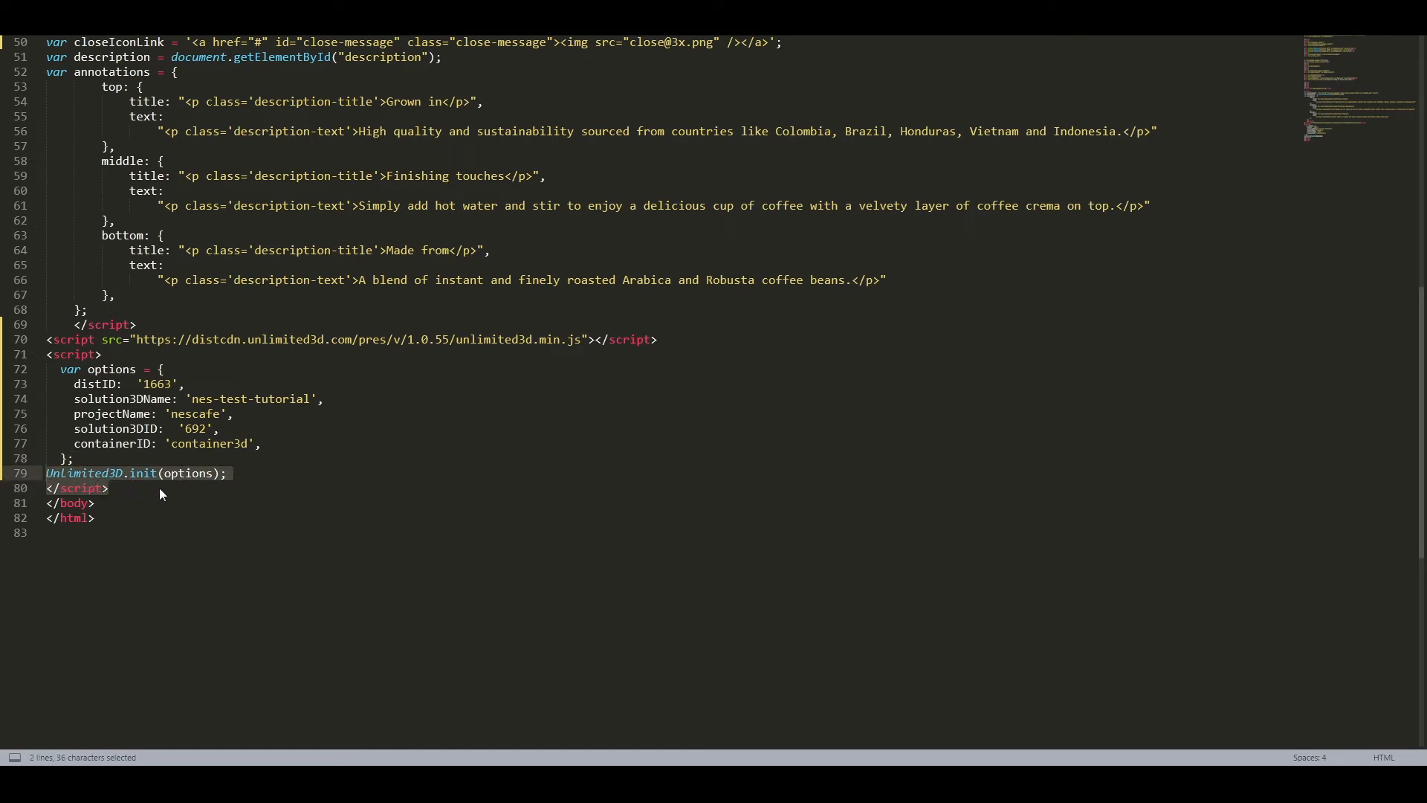
pyautogui.click(33, 457)
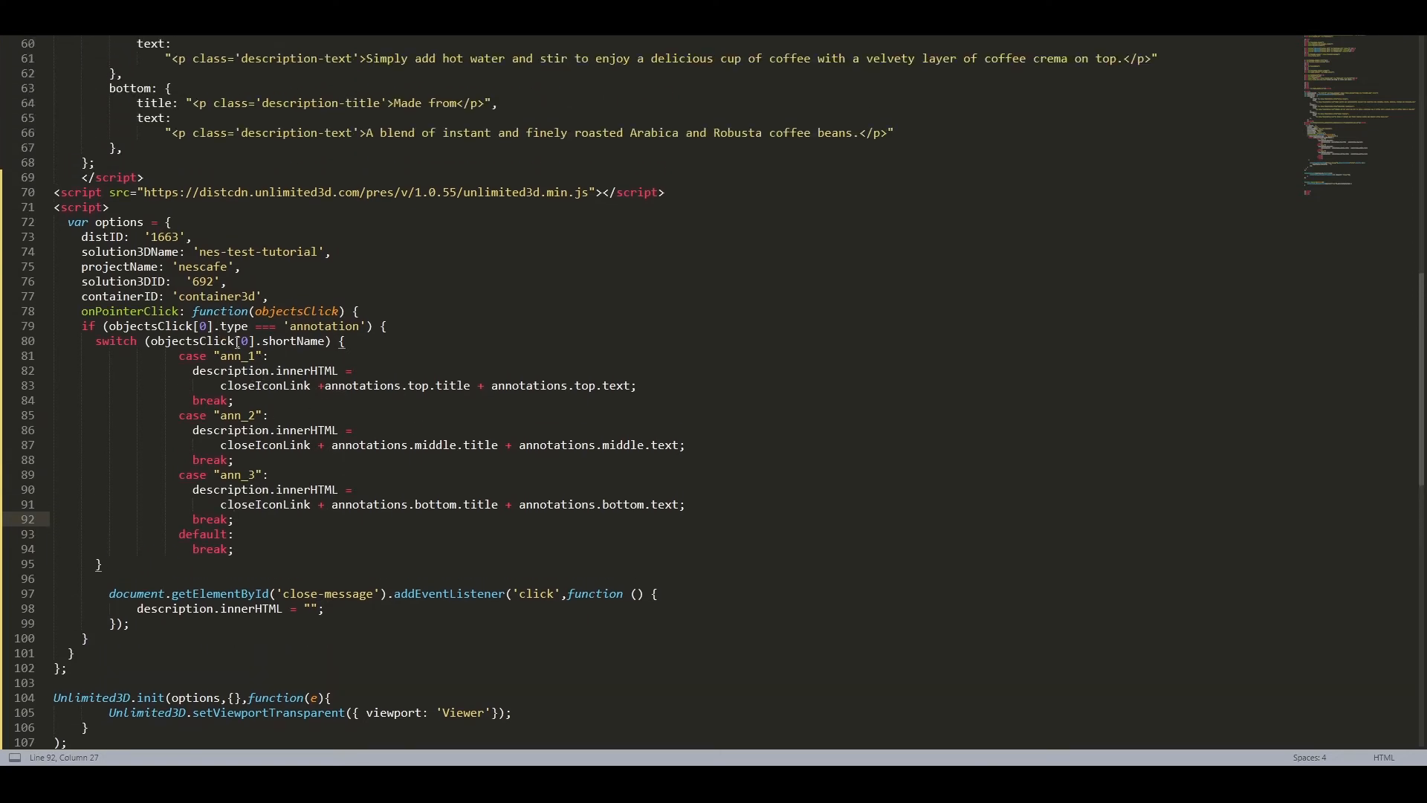
pyautogui.moveTo(737, 401)
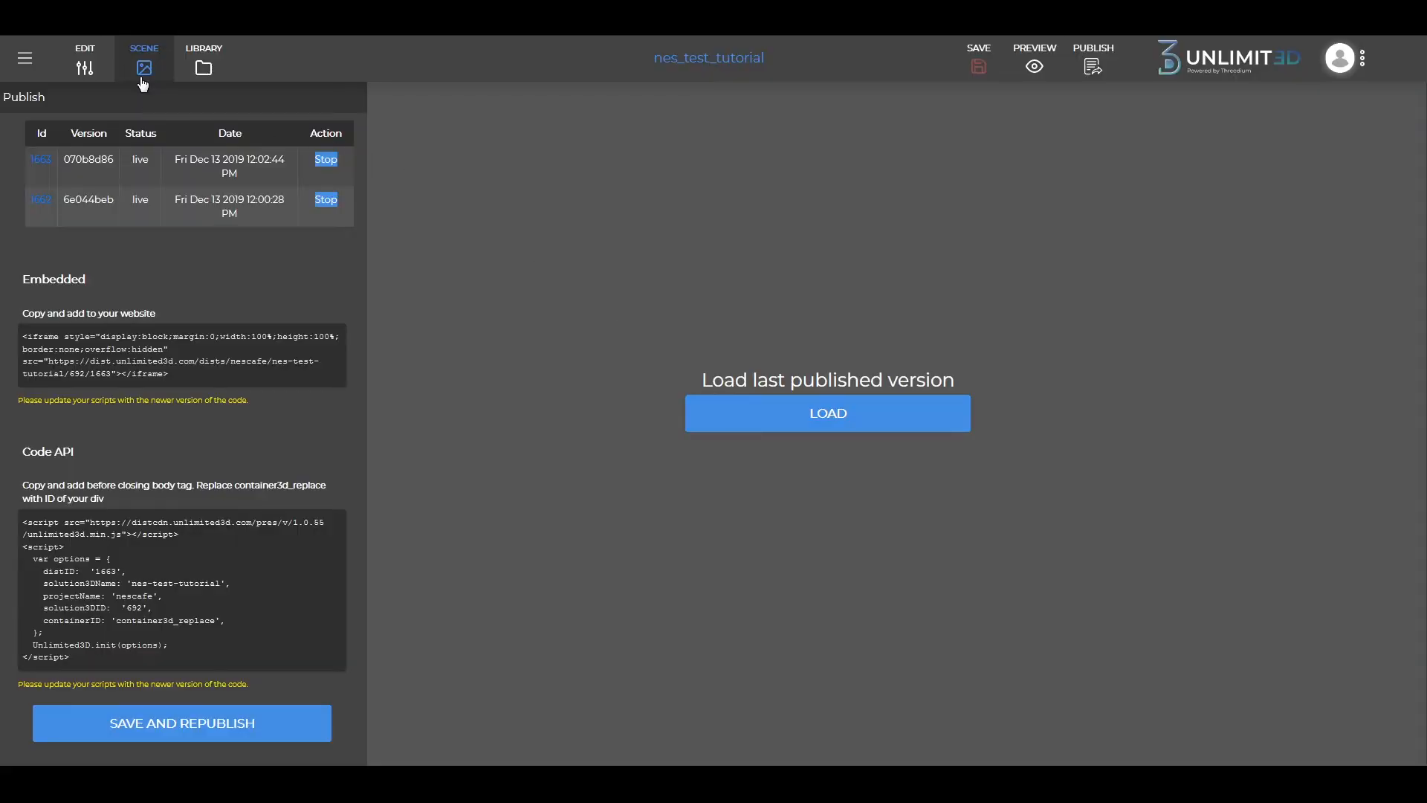
# Step: Check the scene's annotation names, then rename case 'ann_3' to 'cup' and 'ann_1' to 'bean'
pyautogui.click(84, 53)
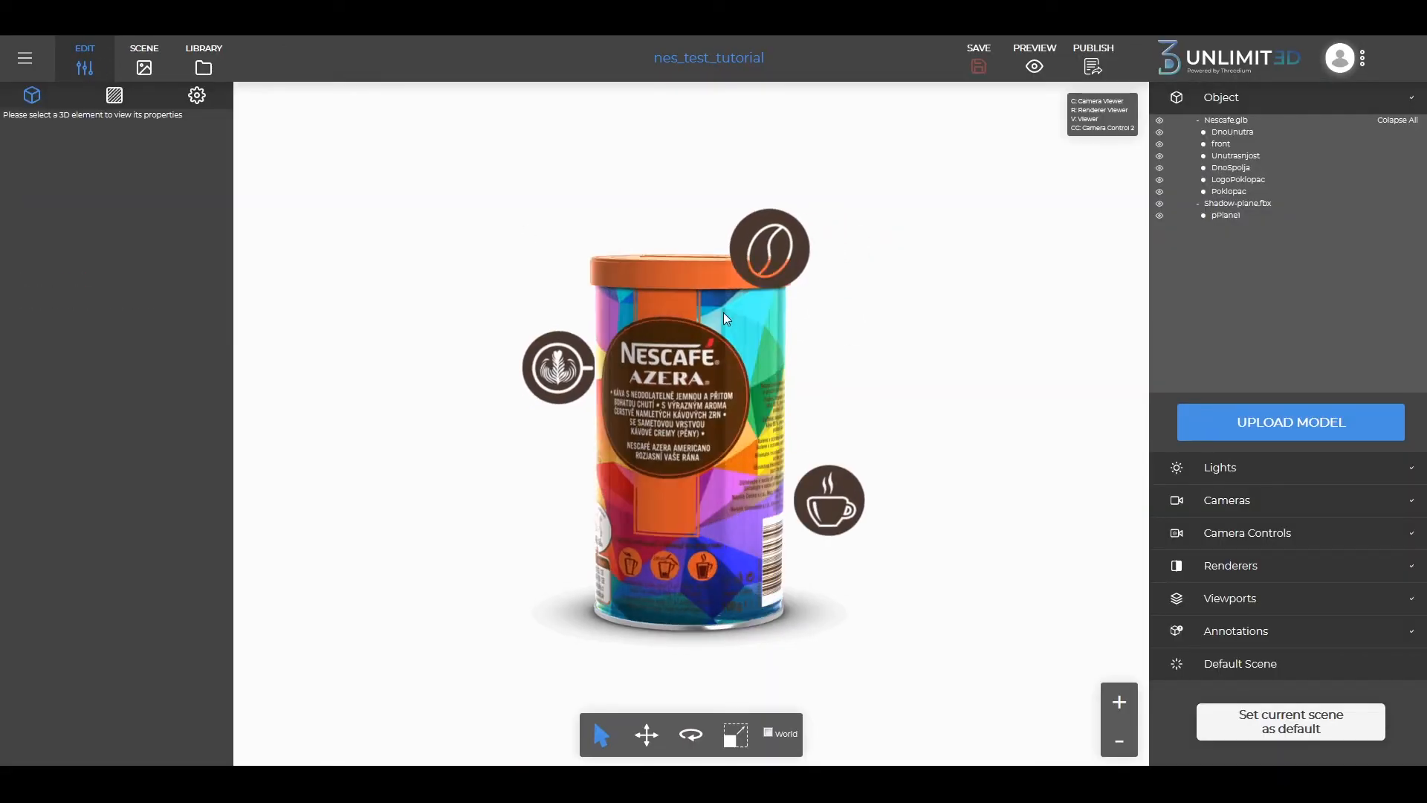
pyautogui.click(143, 54)
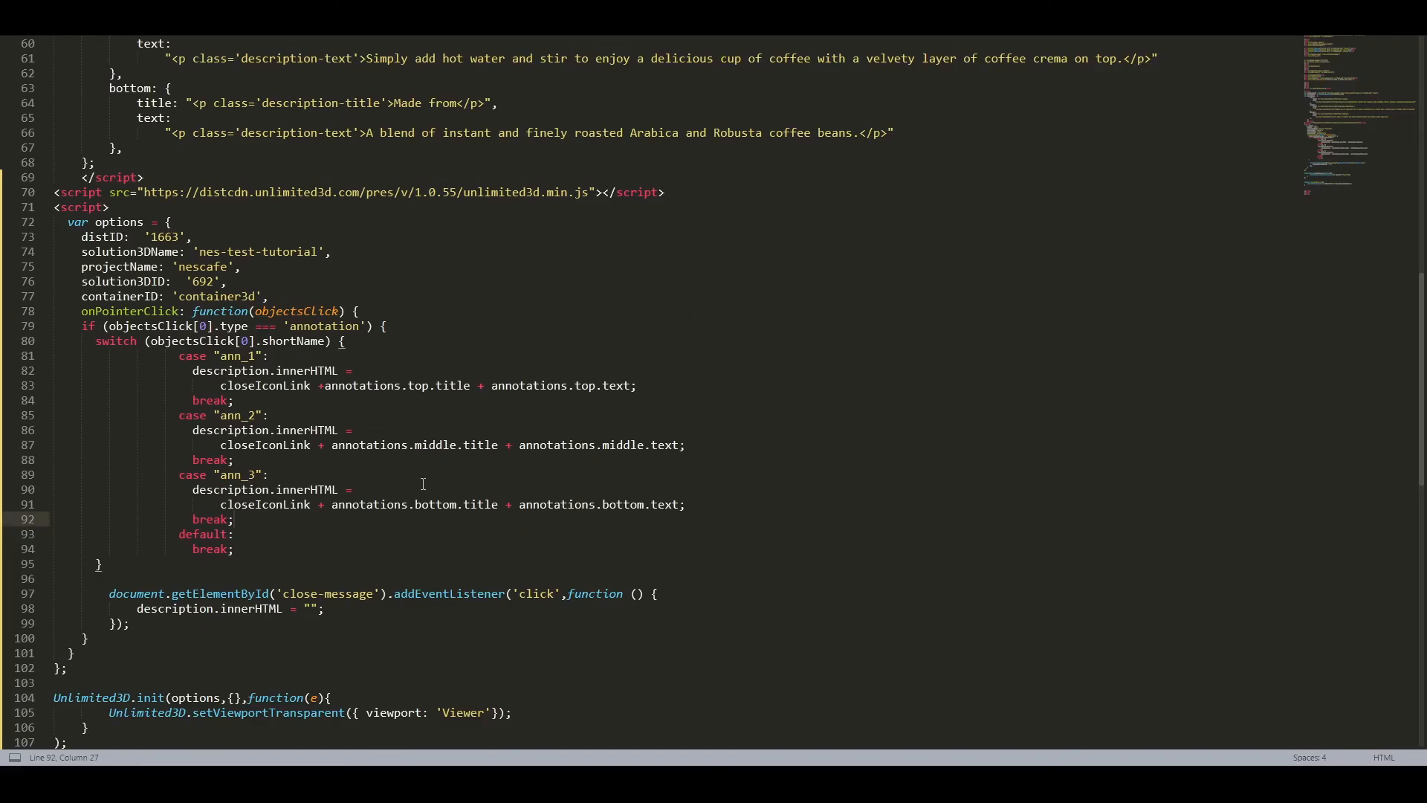
pyautogui.write('cup')
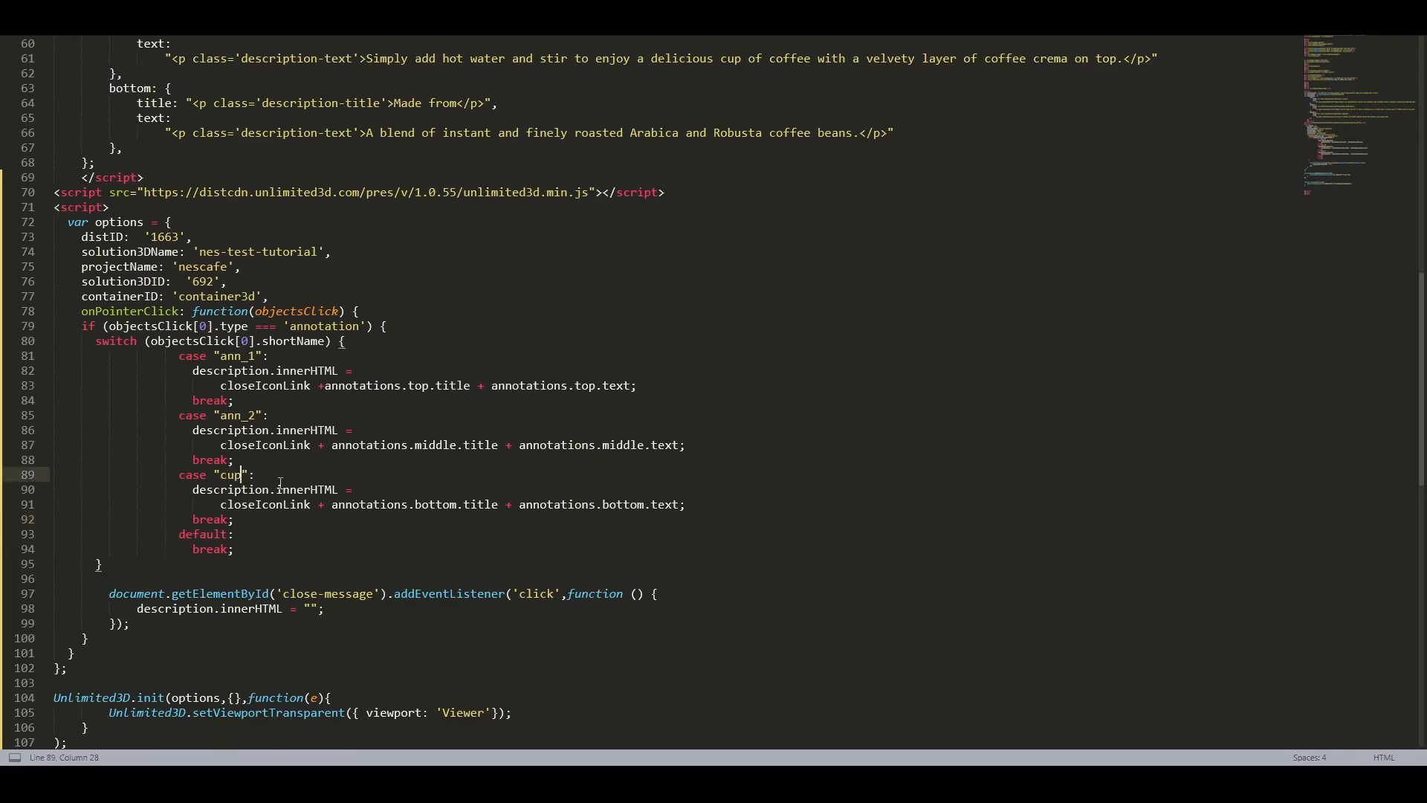
pyautogui.doubleClick(232, 355)
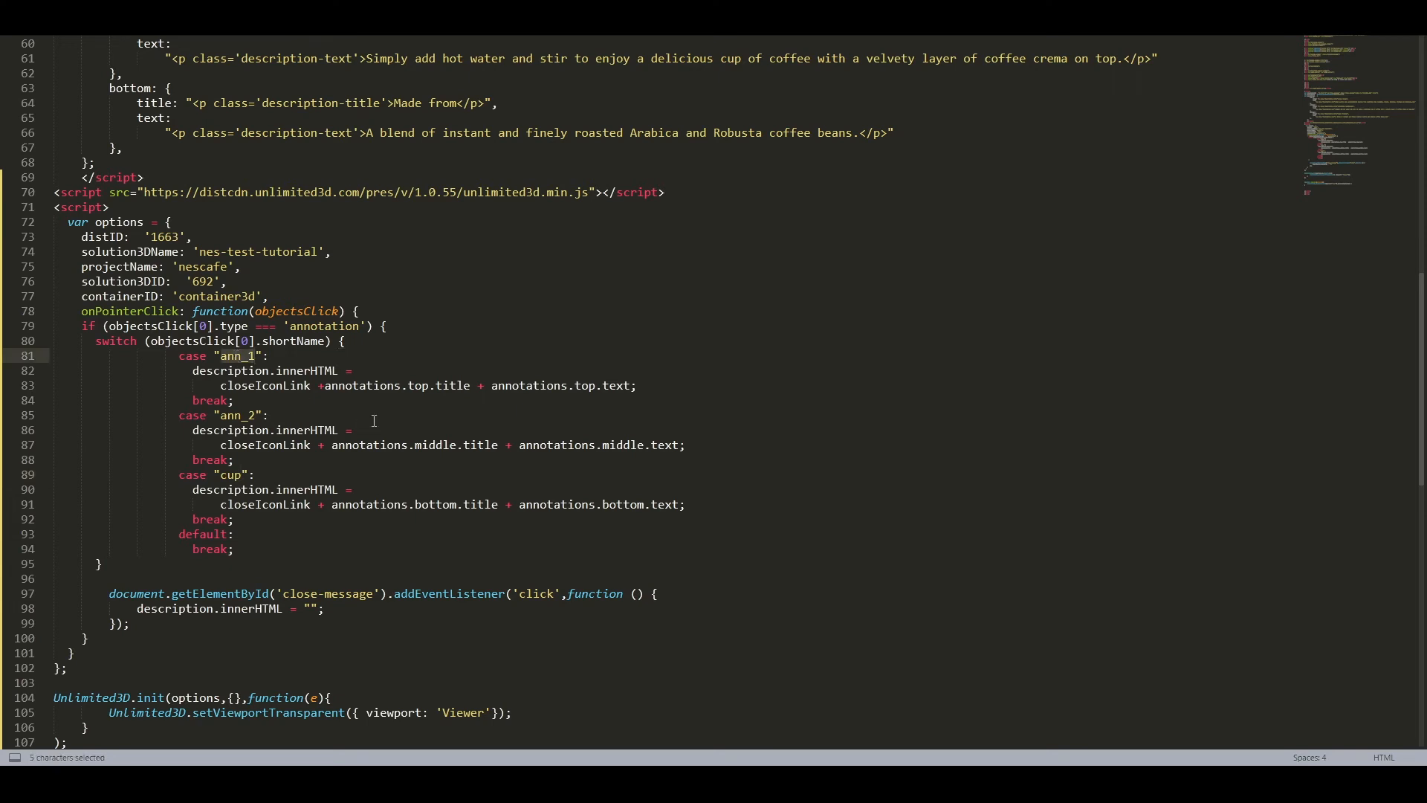
pyautogui.write('bean')
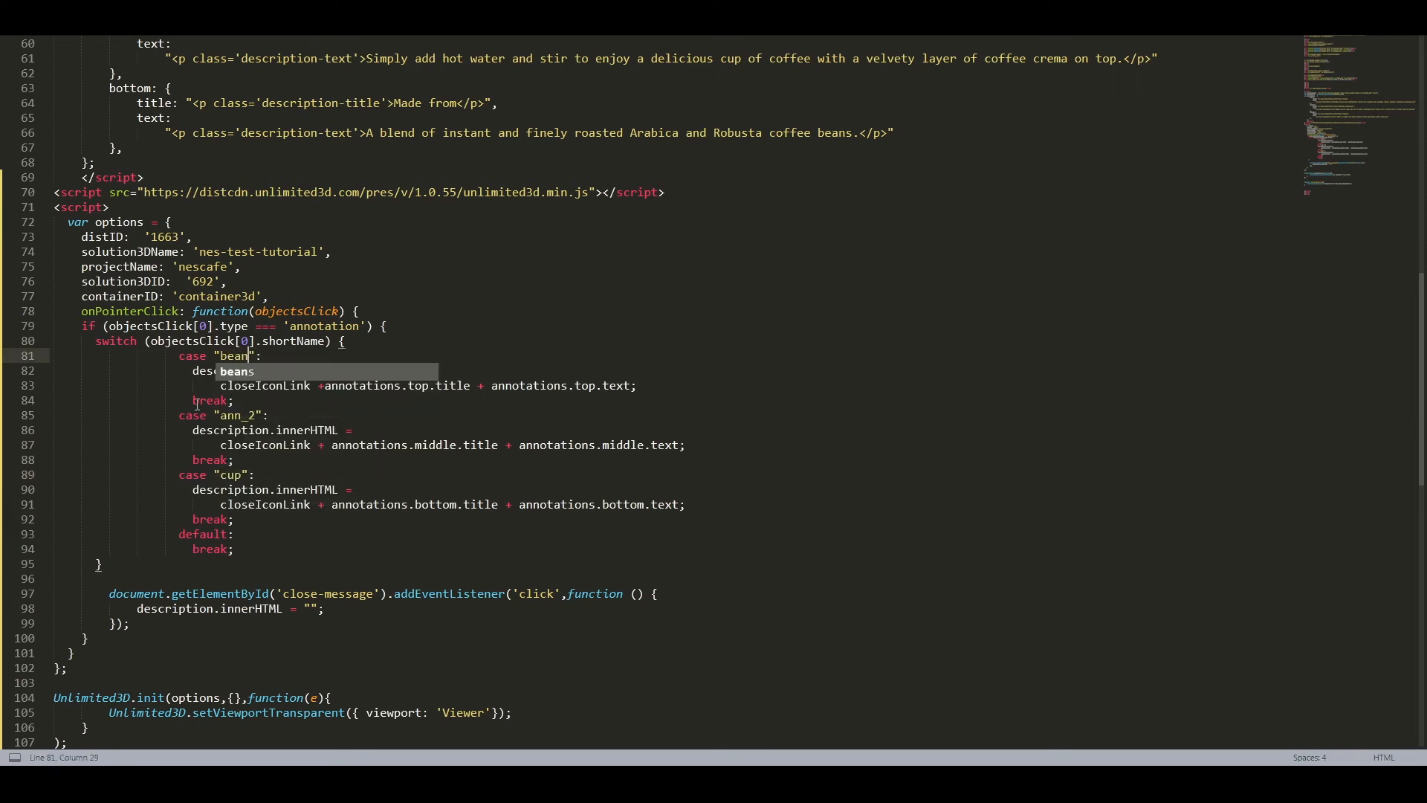